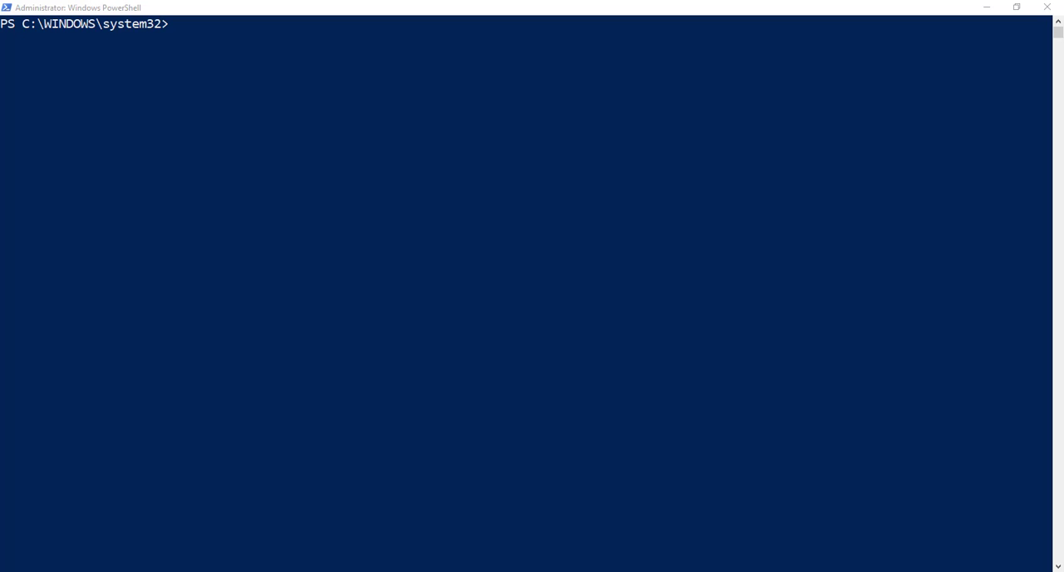
type("$pip")
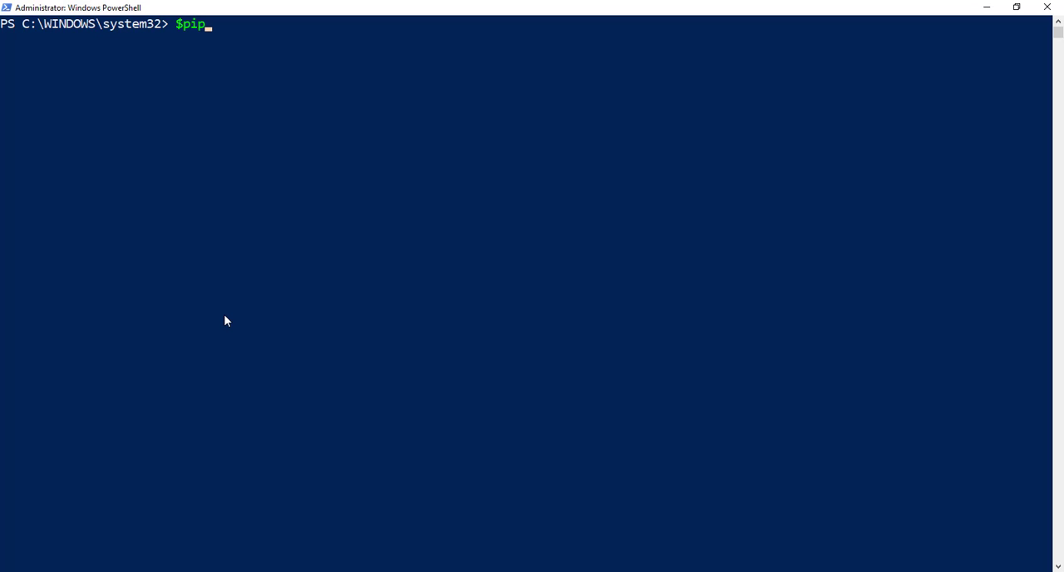
type("= new")
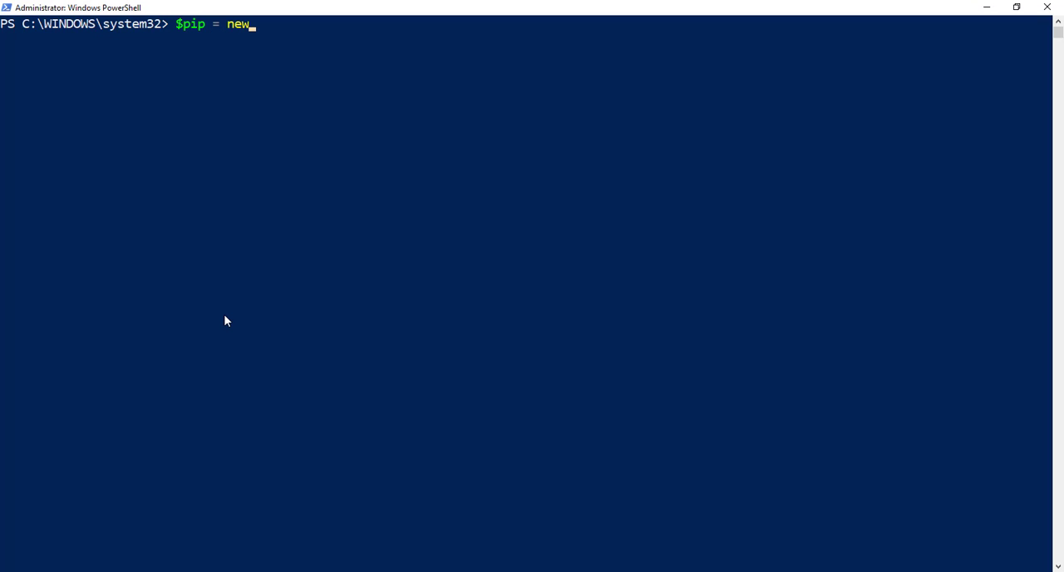
type("-azureRmPublicIpAddress -")
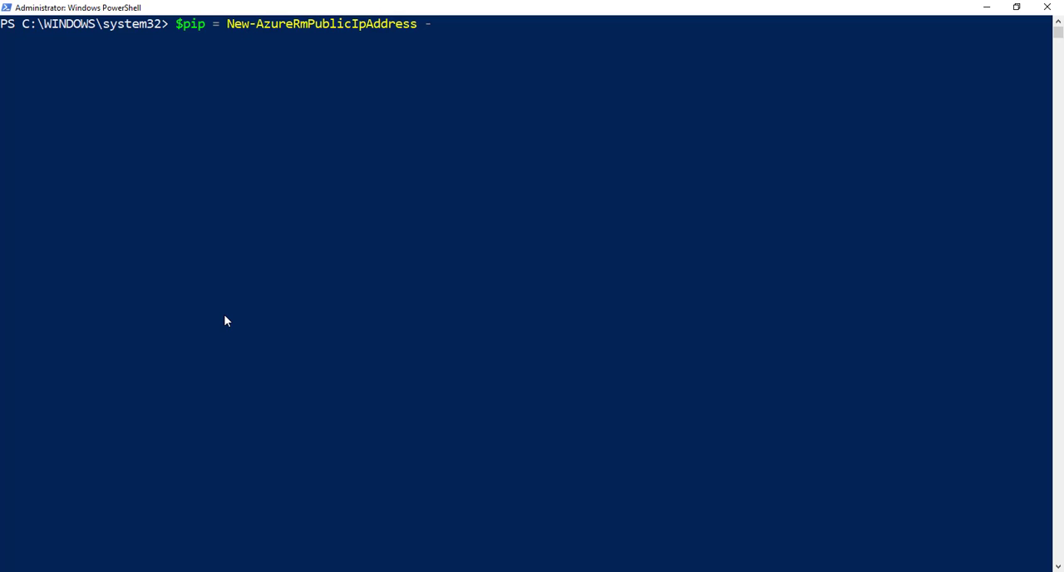
type("name")
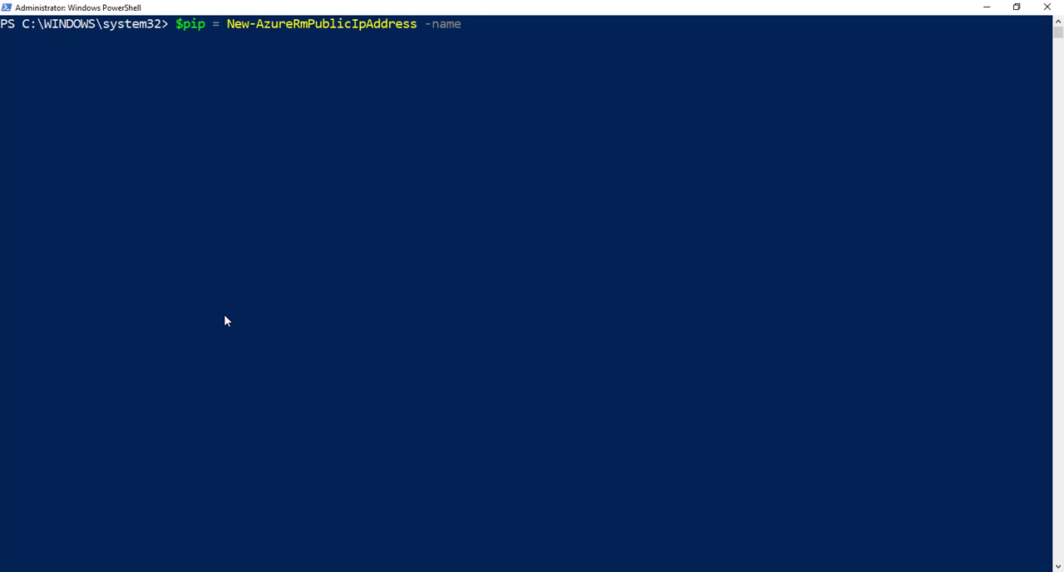
type("\"tech")
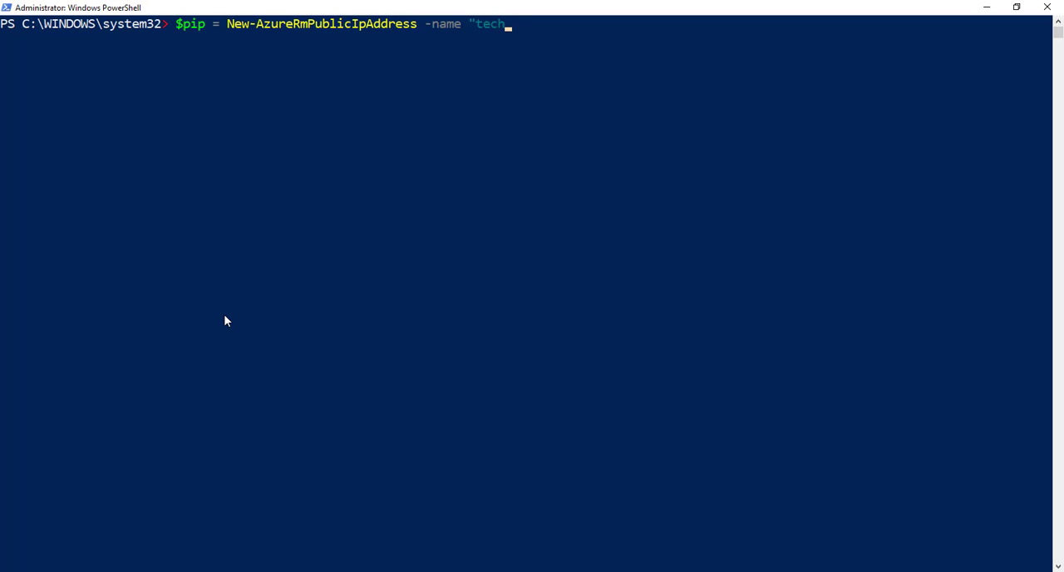
type("sni")
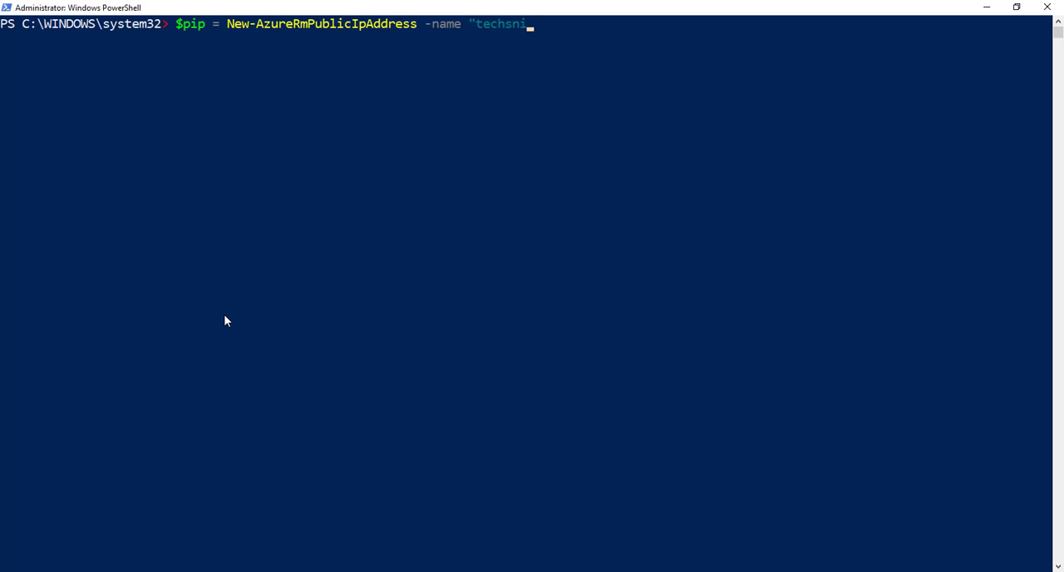
type("ppubip")
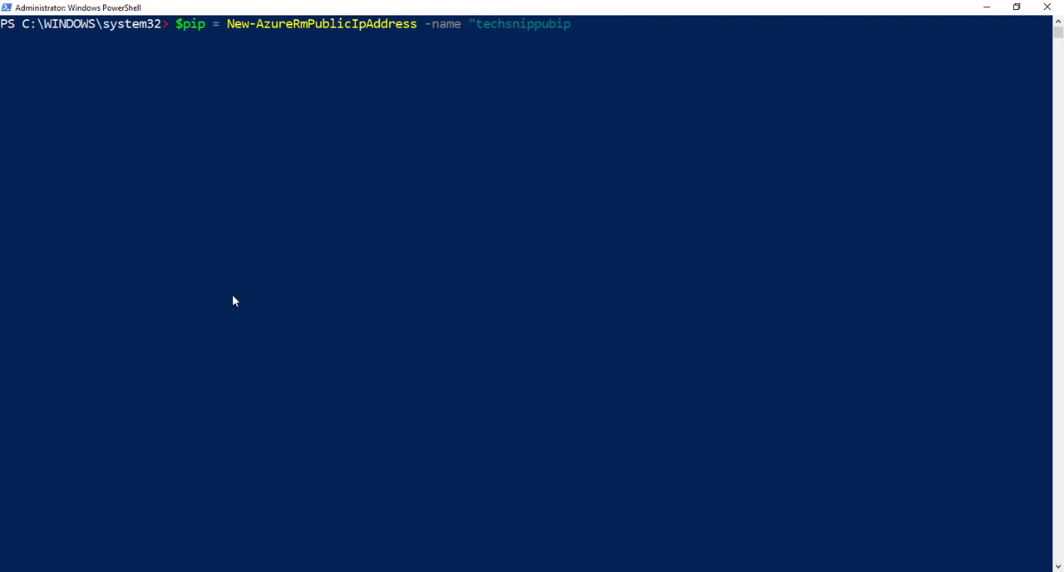
type("\" -")
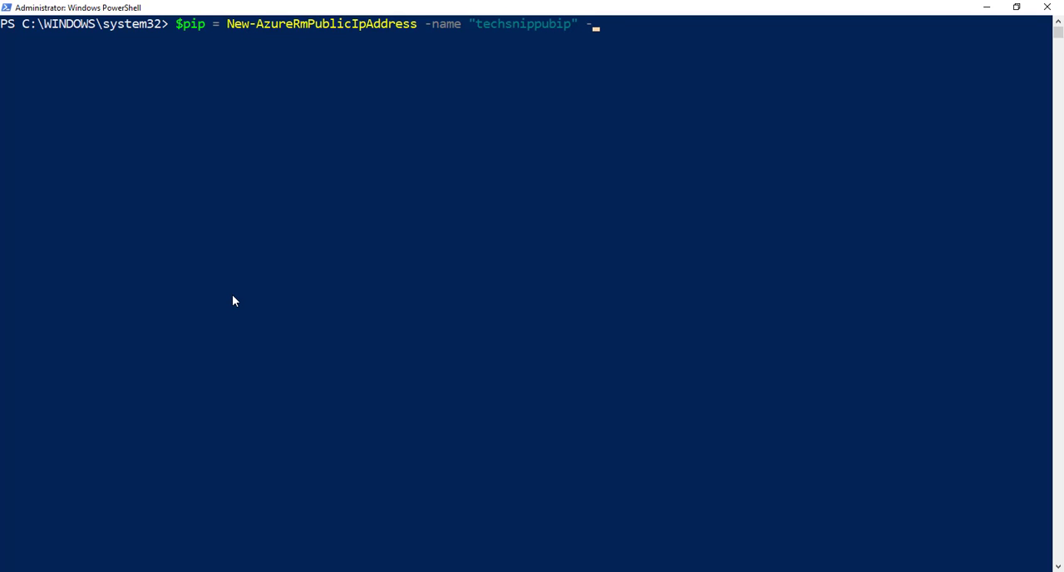
type("resourceGroupName")
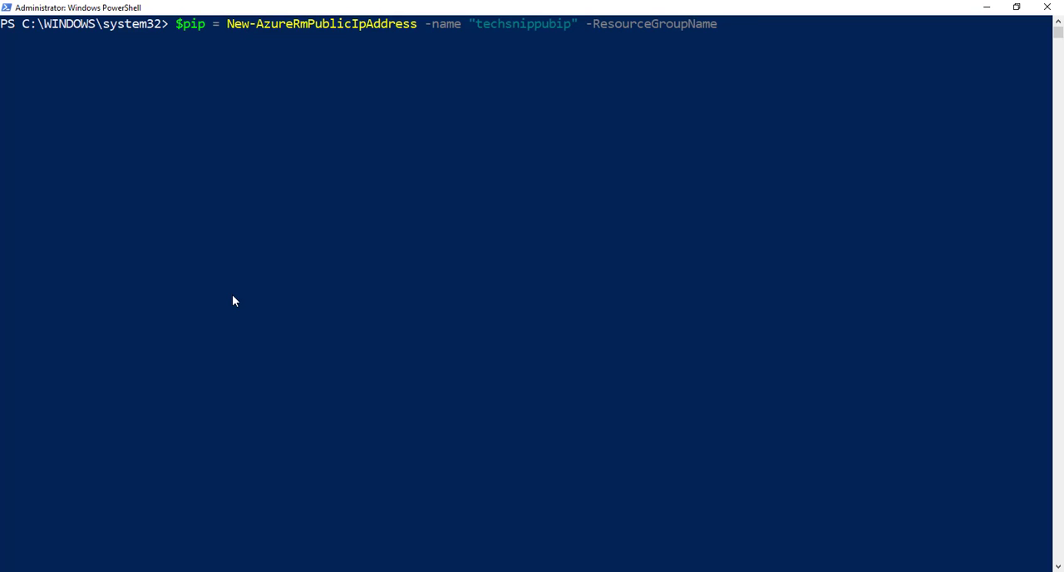
type("Techs")
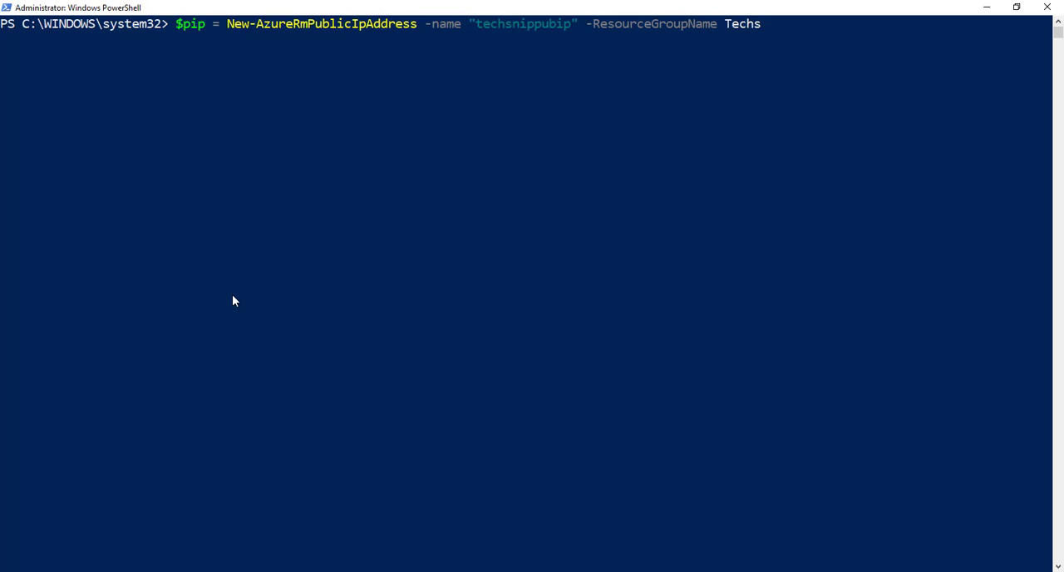
type("nip")
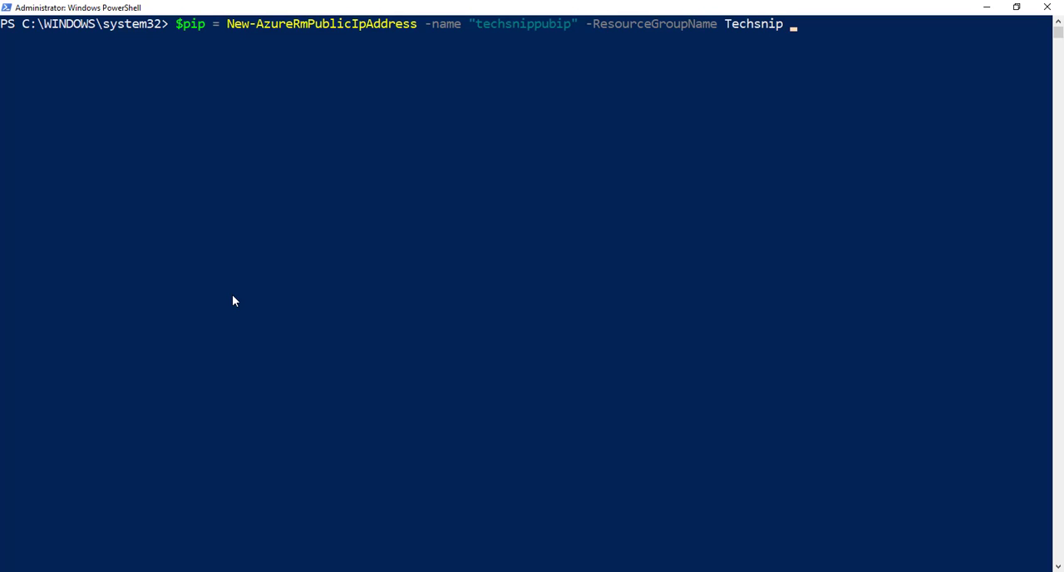
type("-location e")
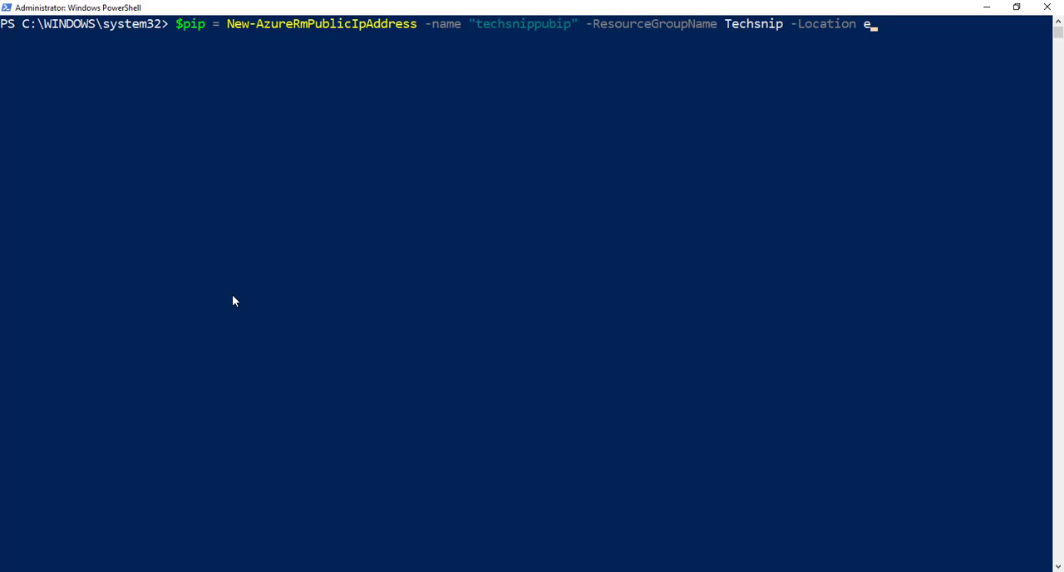
type("astus -AllocationMethod d")
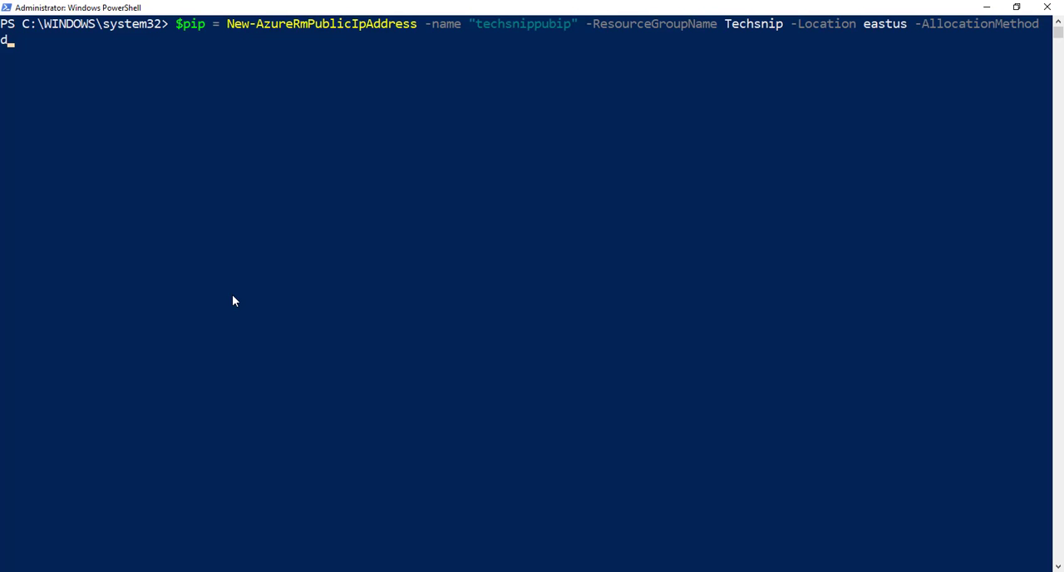
type("ynamic")
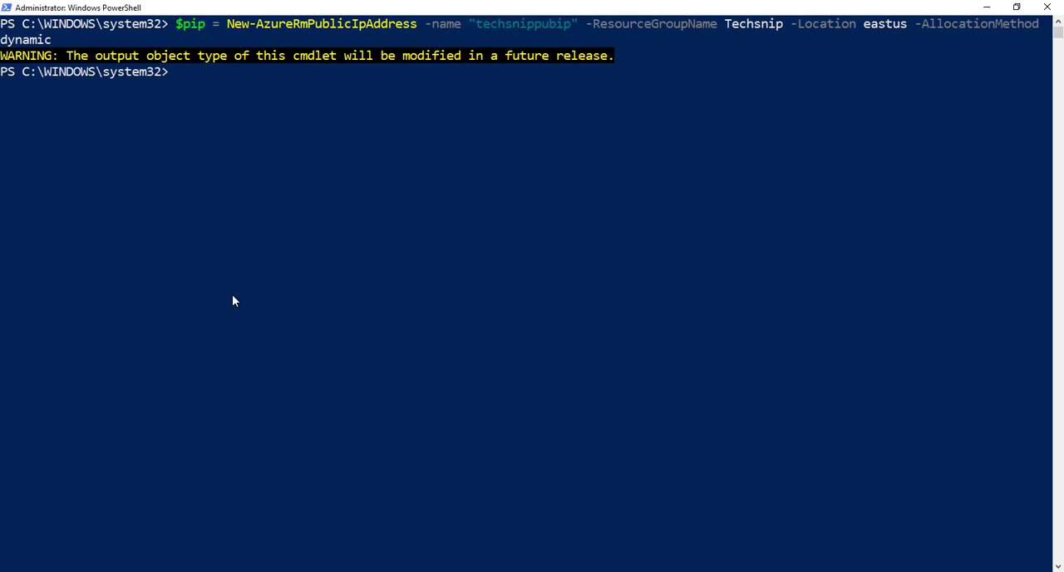
type("get-a")
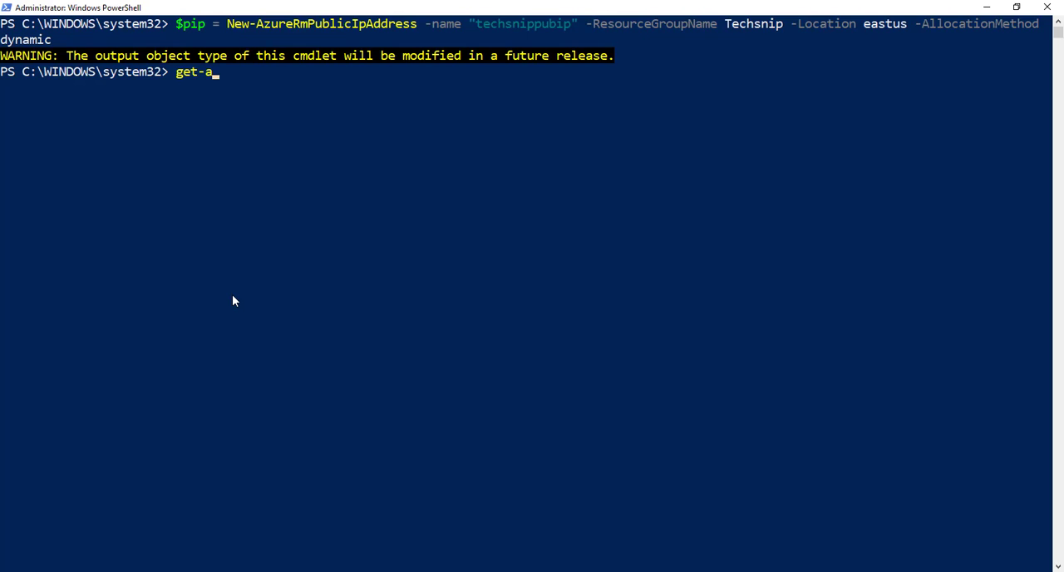
type("zurerm")
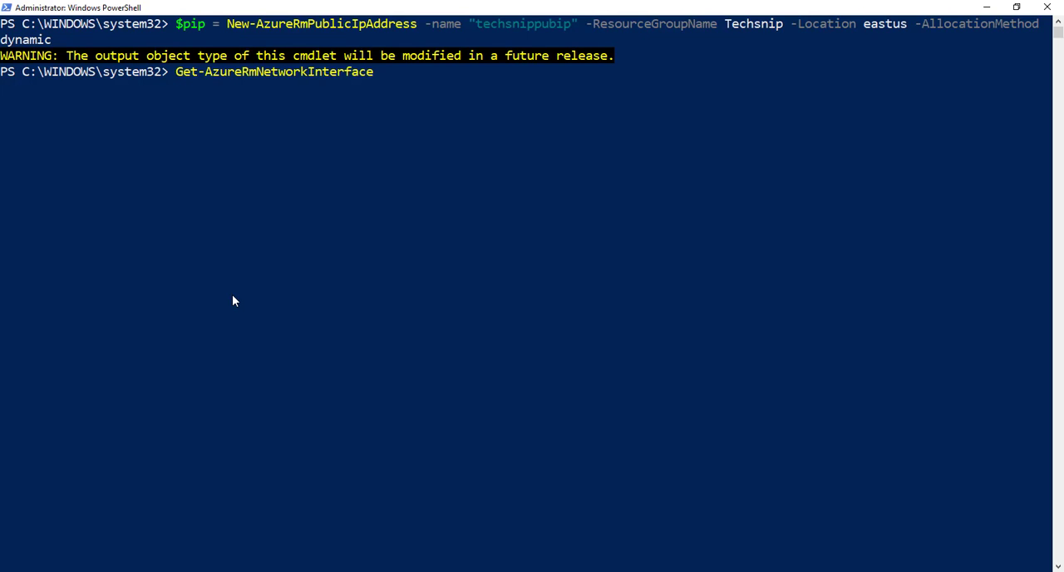
type("-ResourceGroupName")
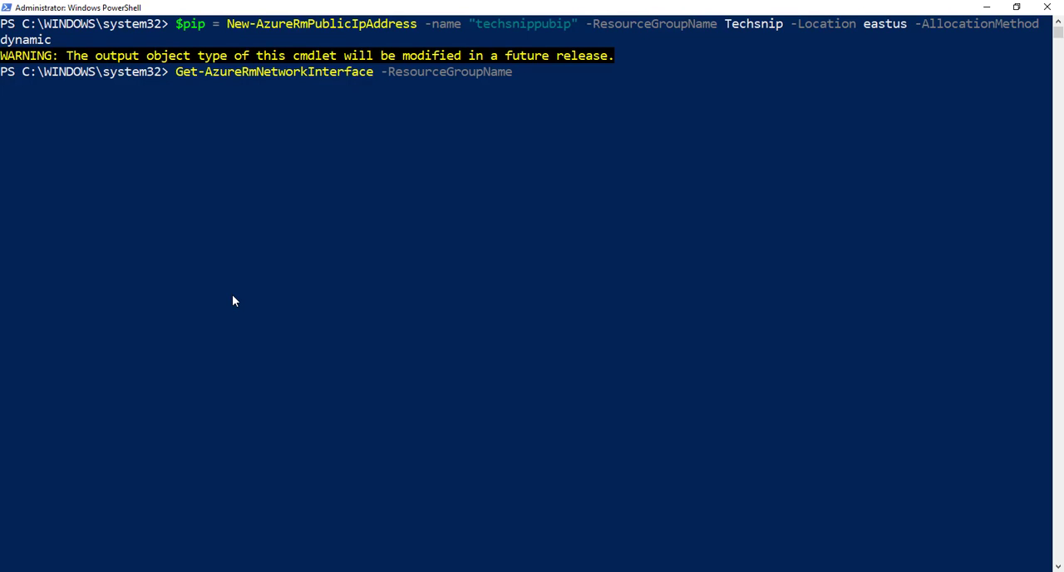
type("techsnip | fl Name")
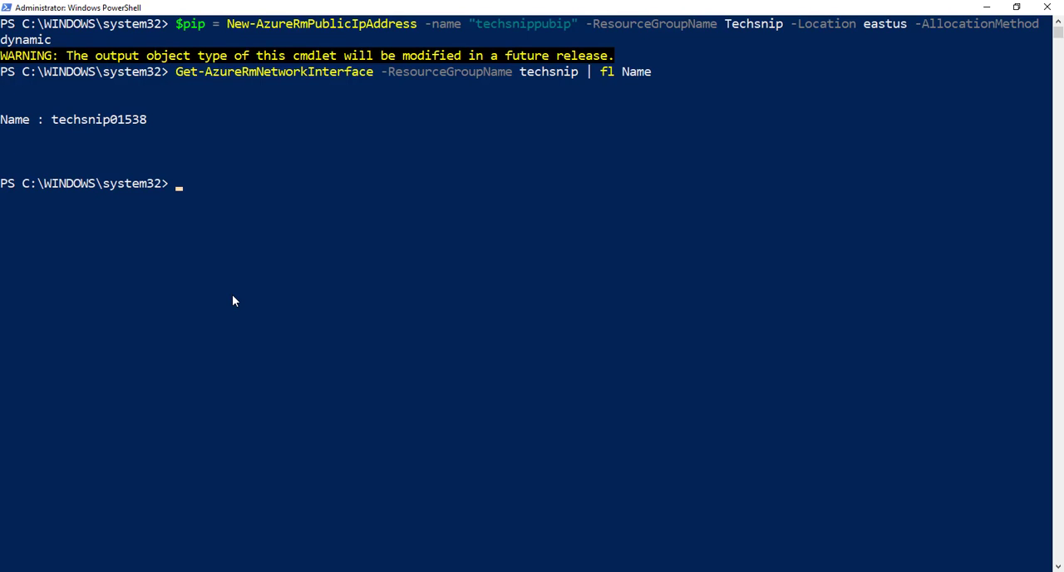
type("$nic")
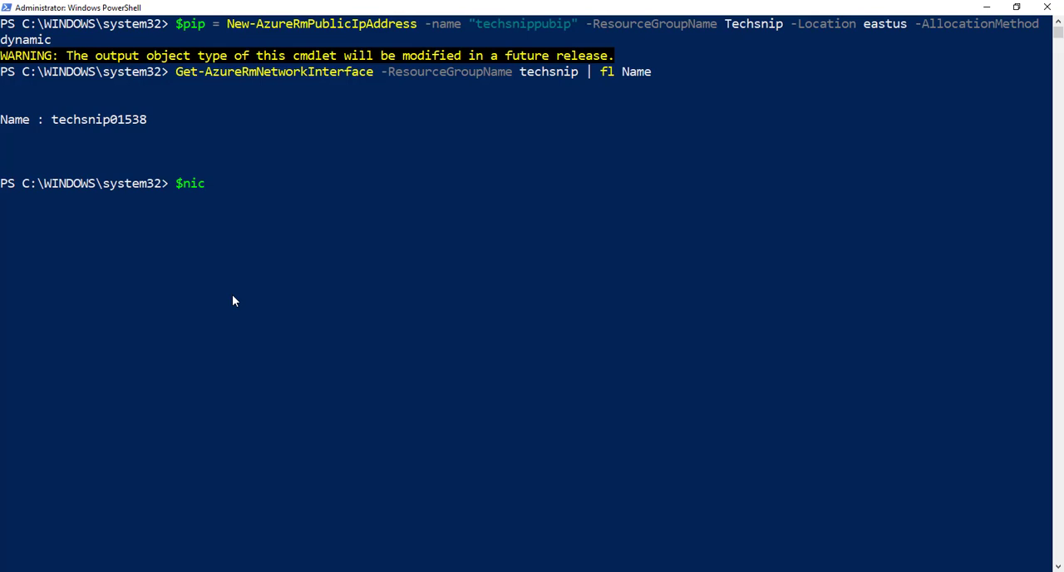
type("=")
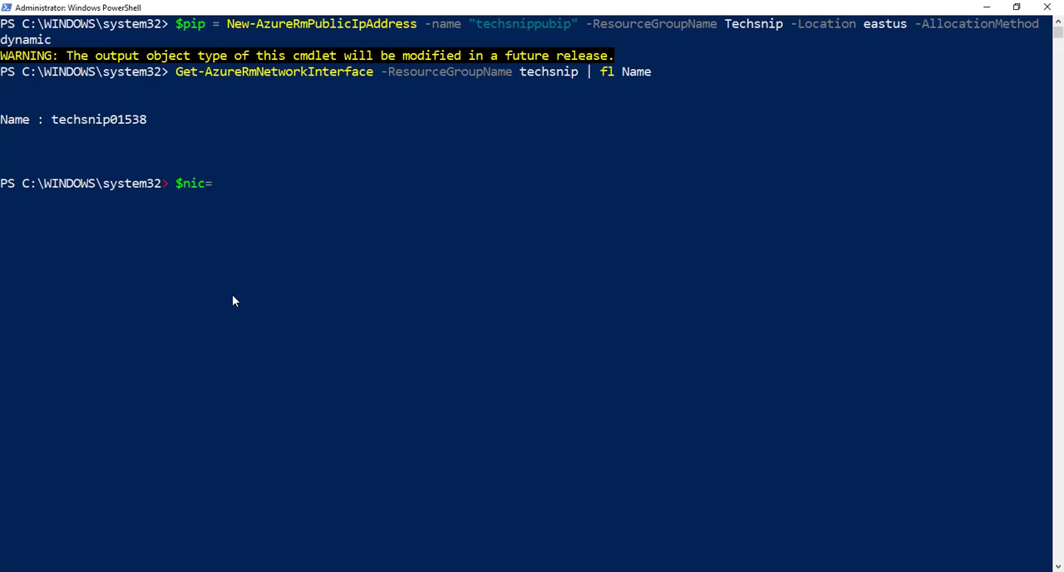
type("get-az")
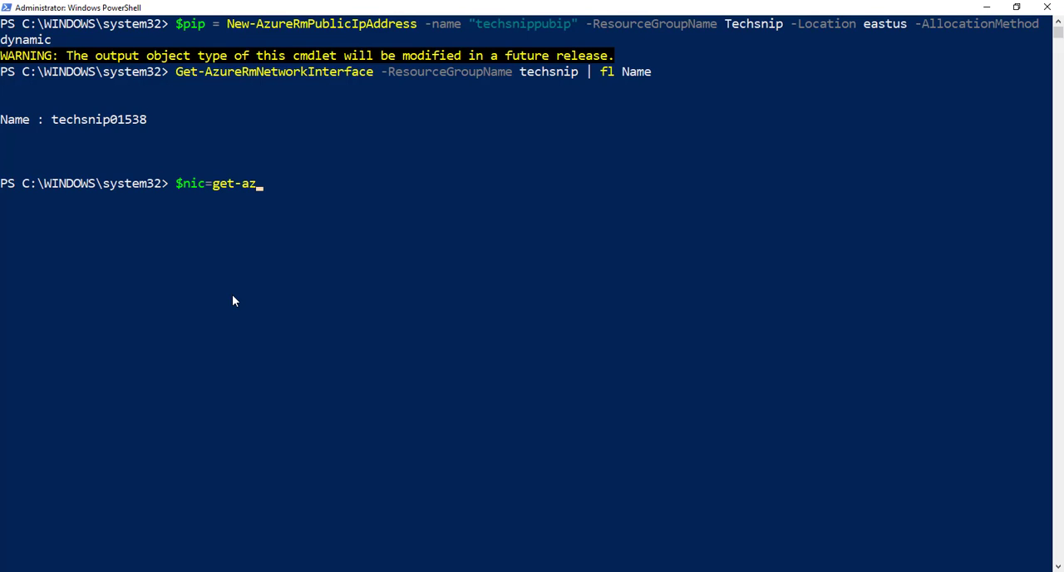
type("urermn")
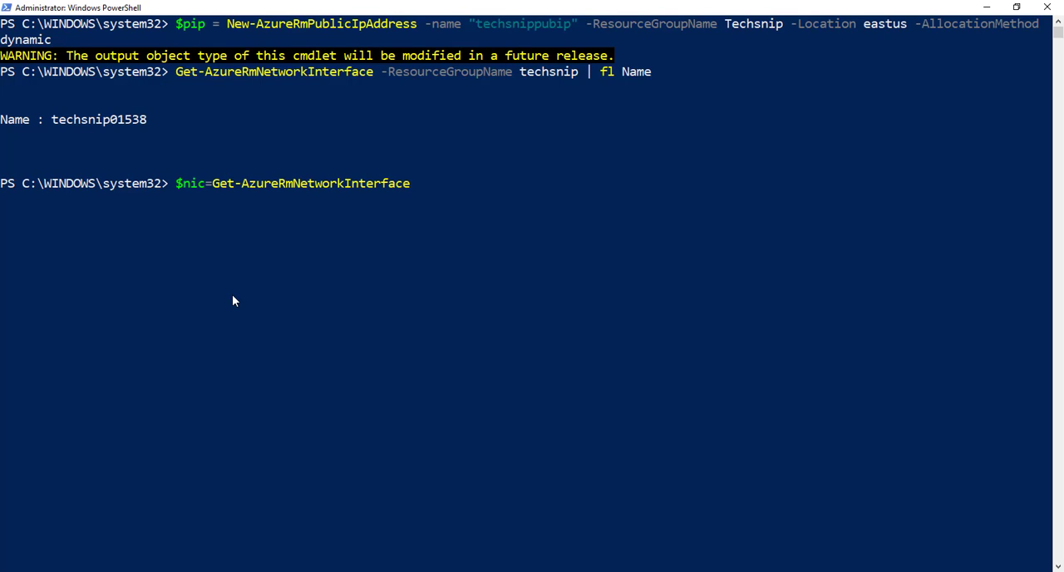
type("-")
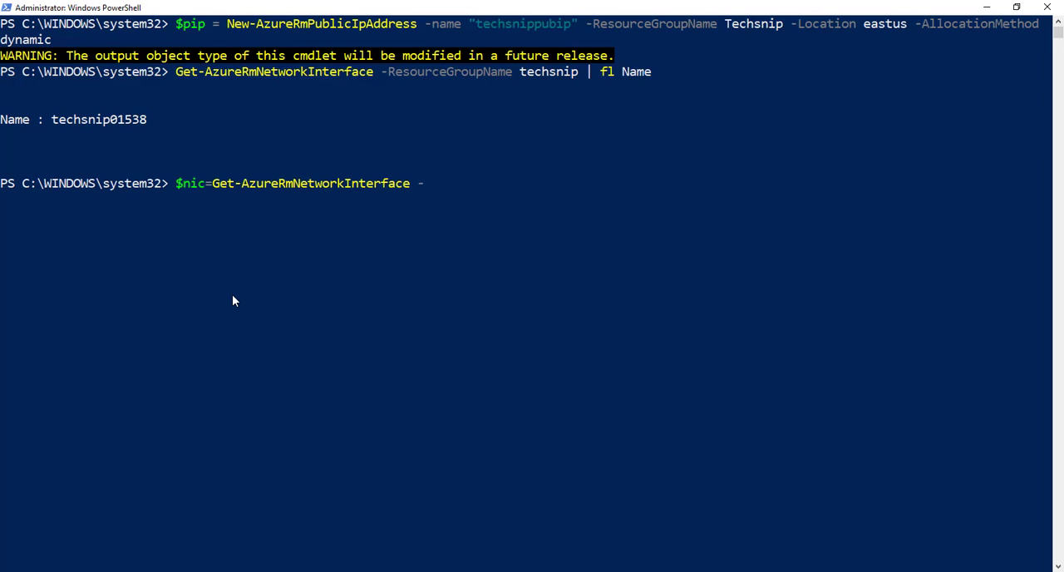
type("ResourceGroupName")
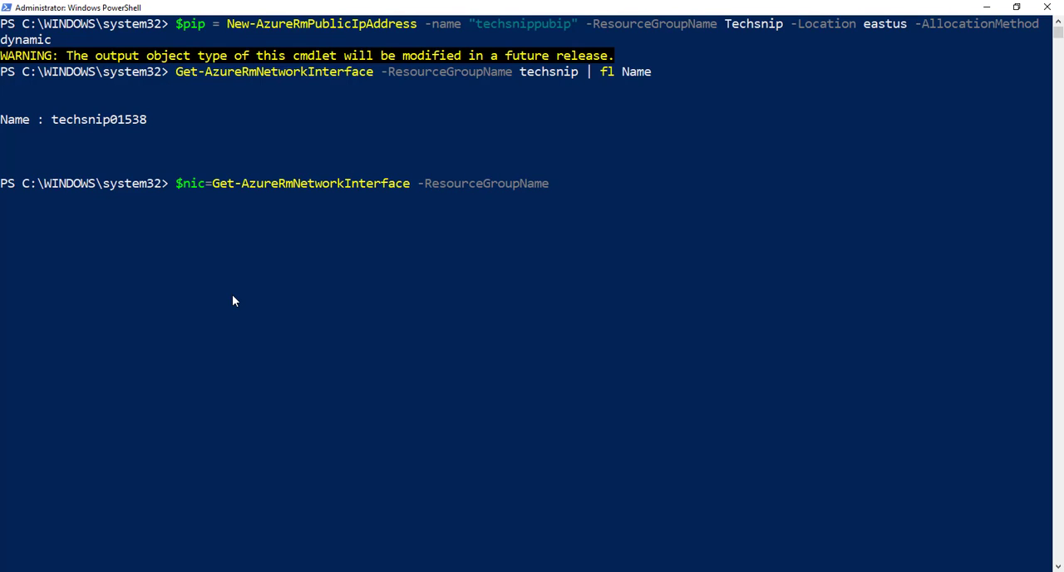
type("techsnip")
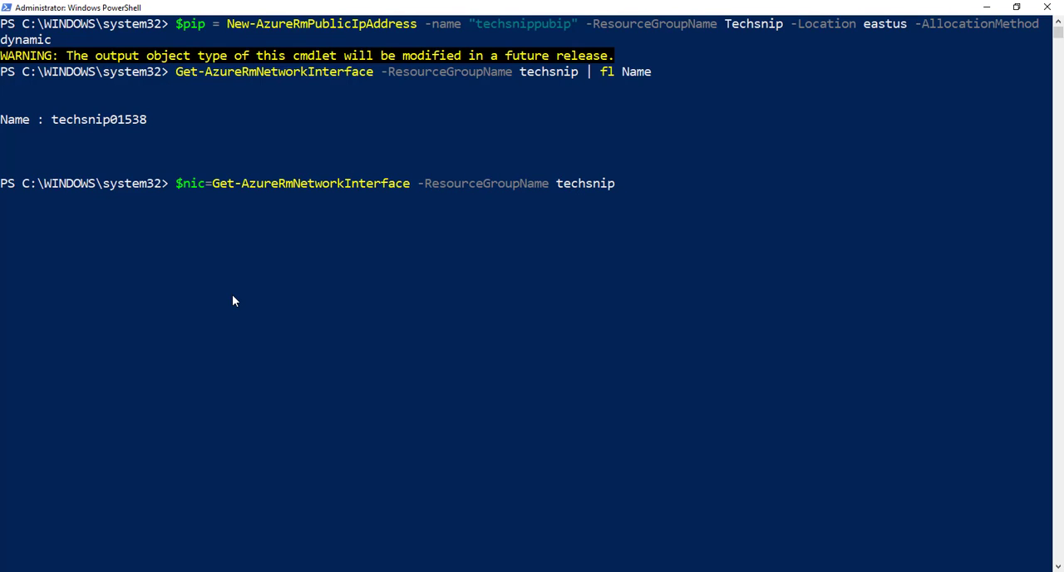
type("-")
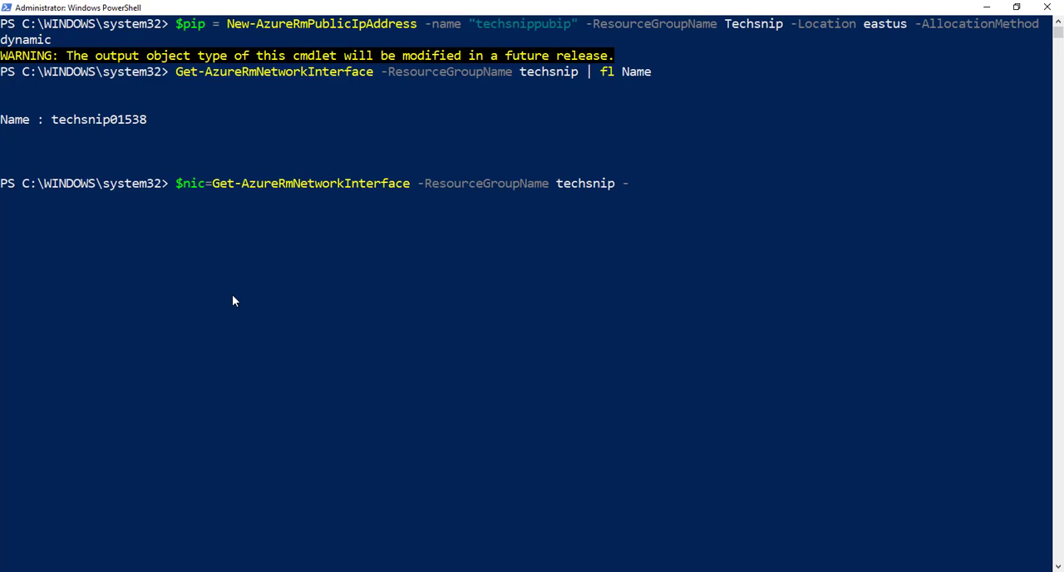
type("-name t")
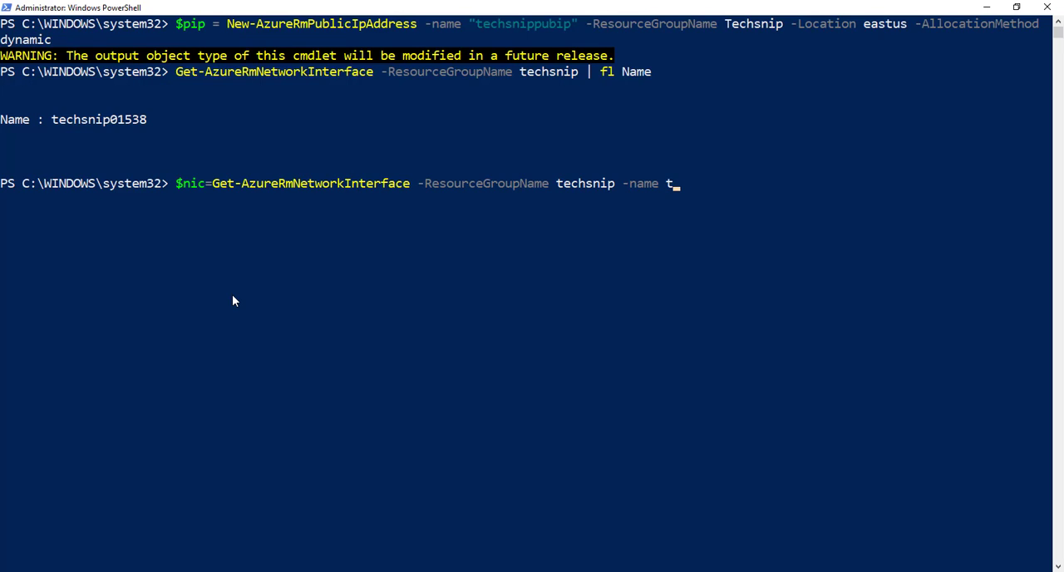
type("ech")
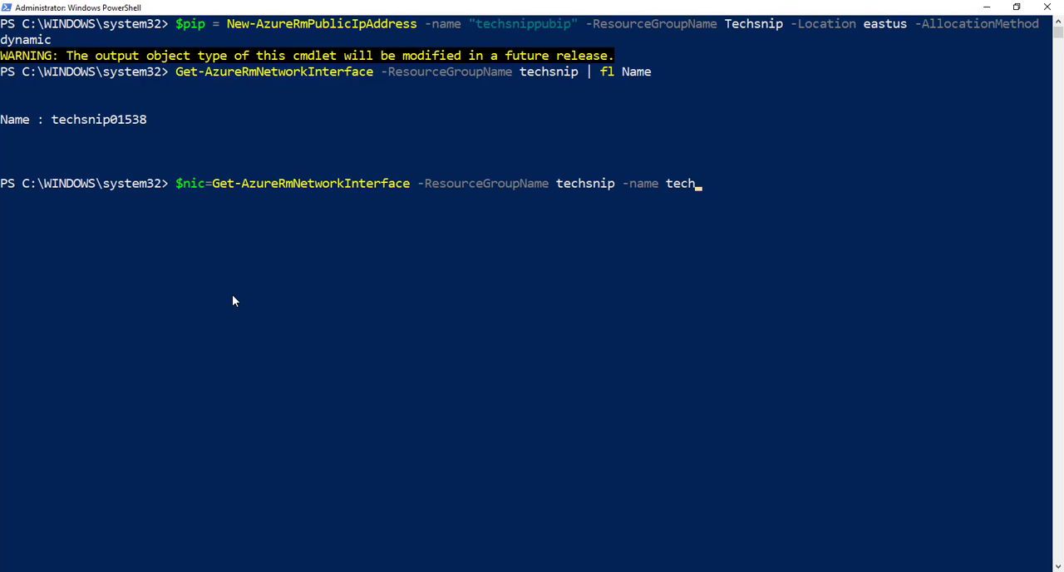
type("snip")
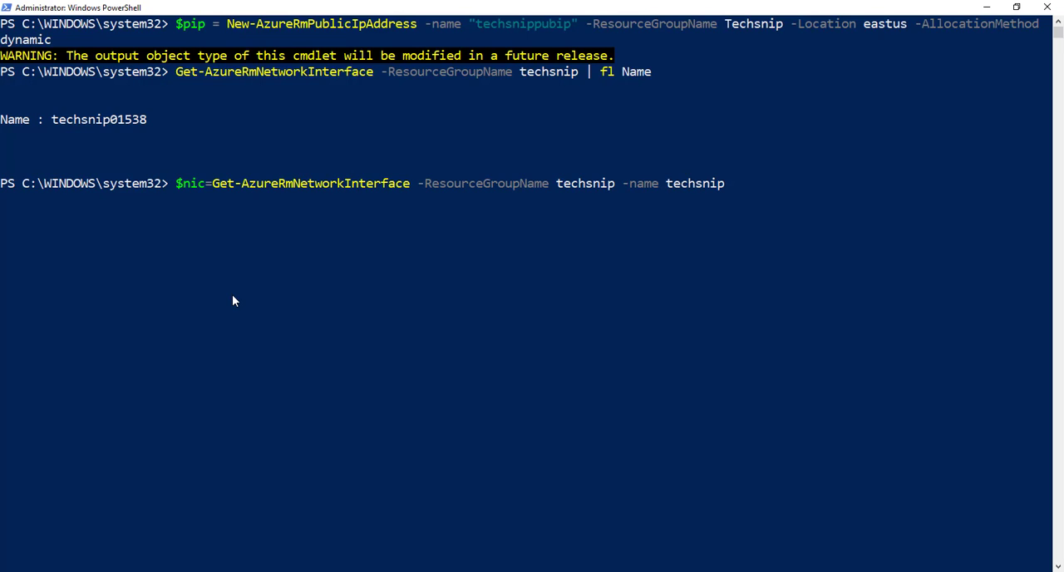
type("01538")
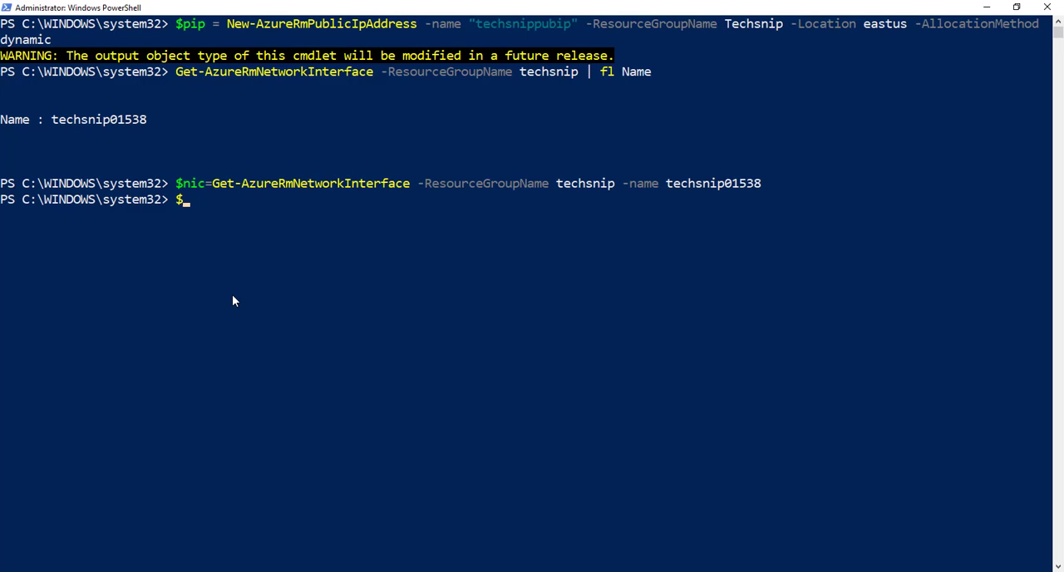
type("$nic.ipco")
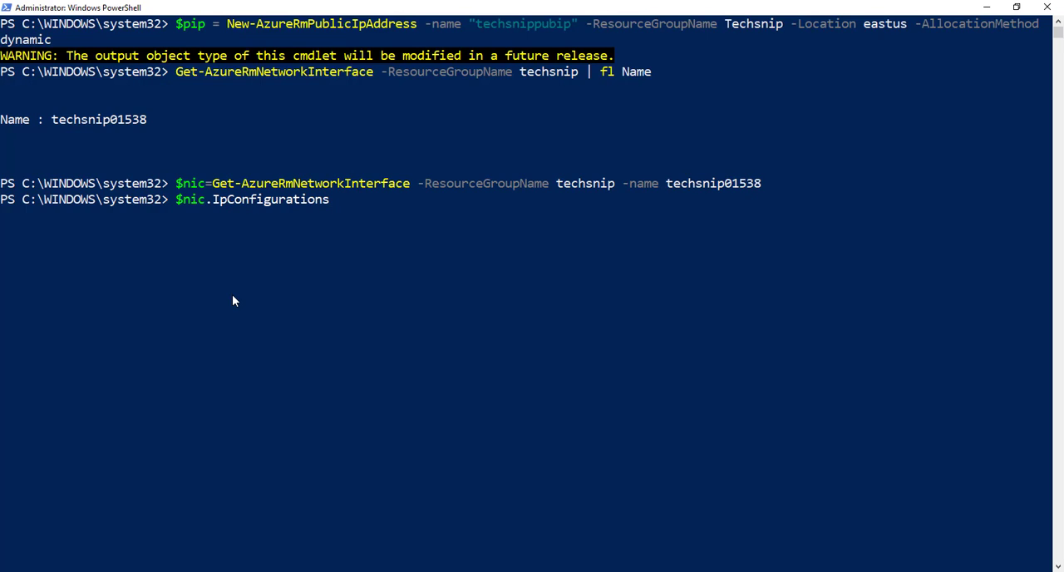
type("[0]")
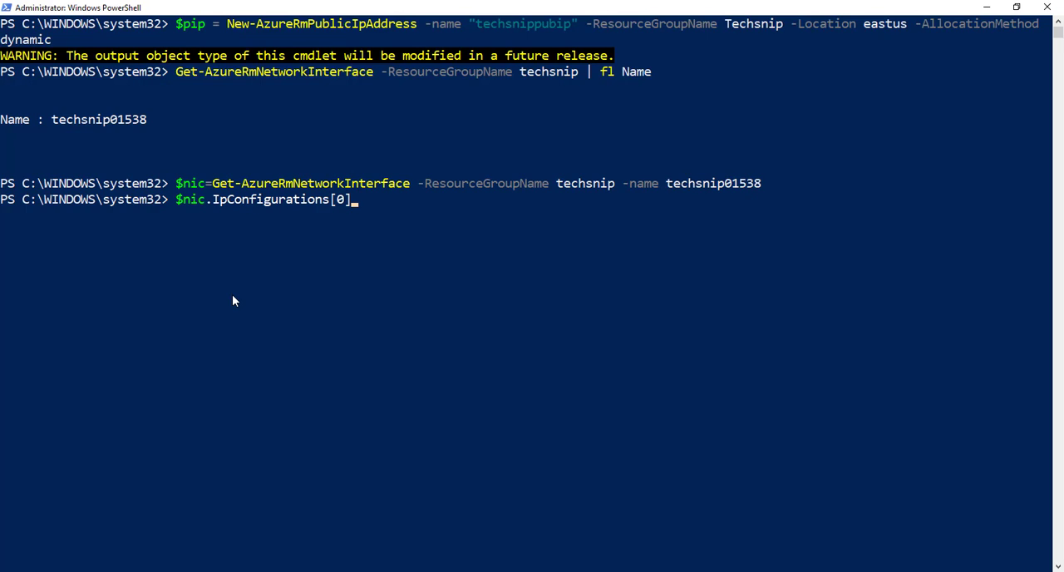
type(".pu")
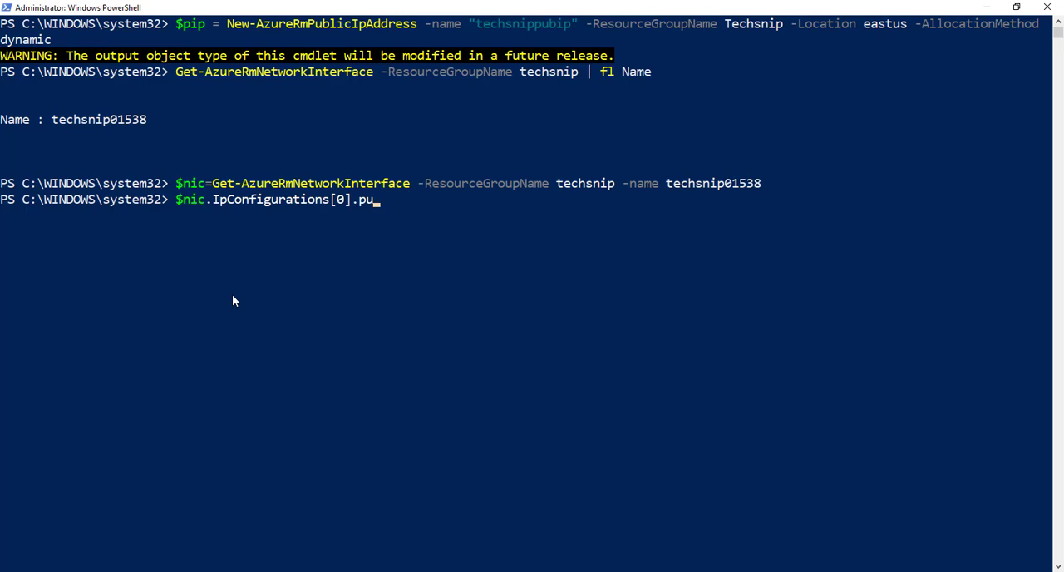
type("blicIpAddress")
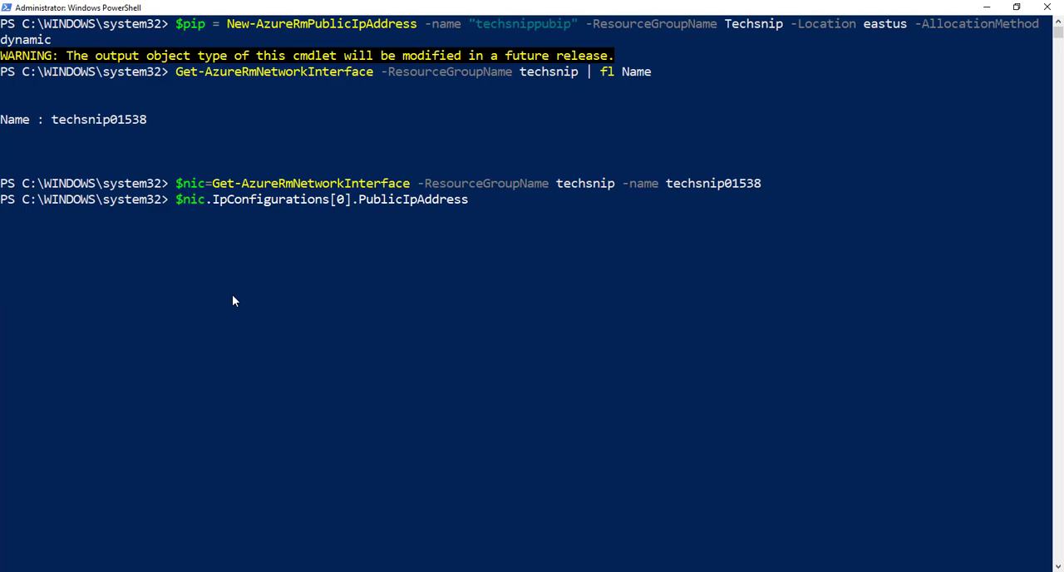
type("= $pip")
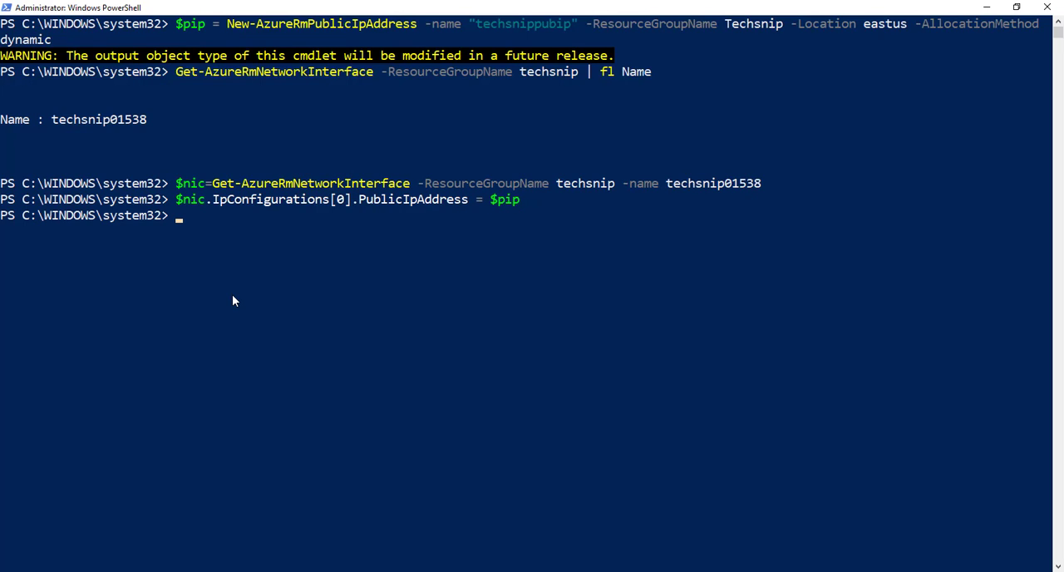
type("set")
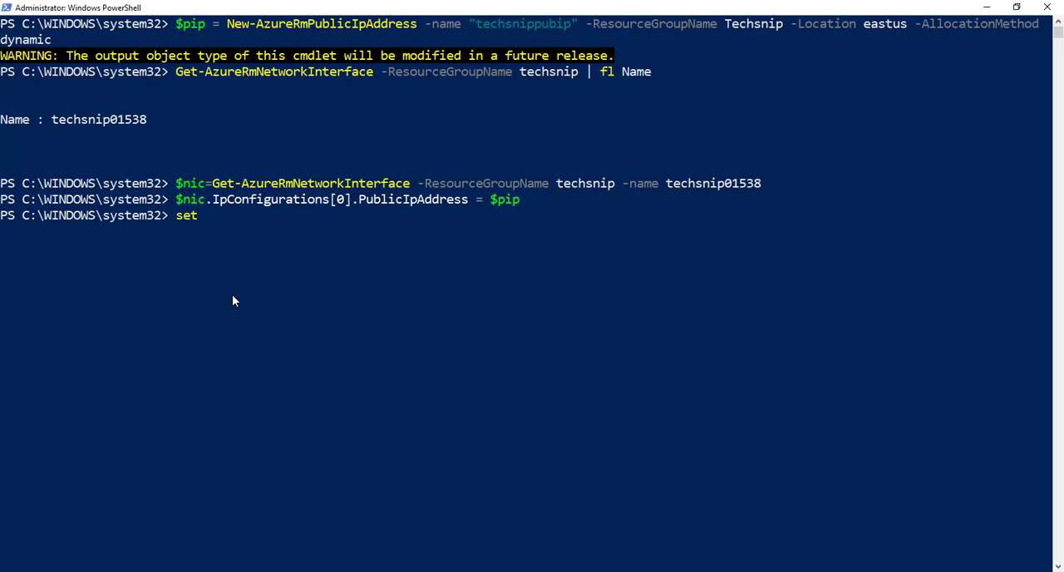
type("-azurerm")
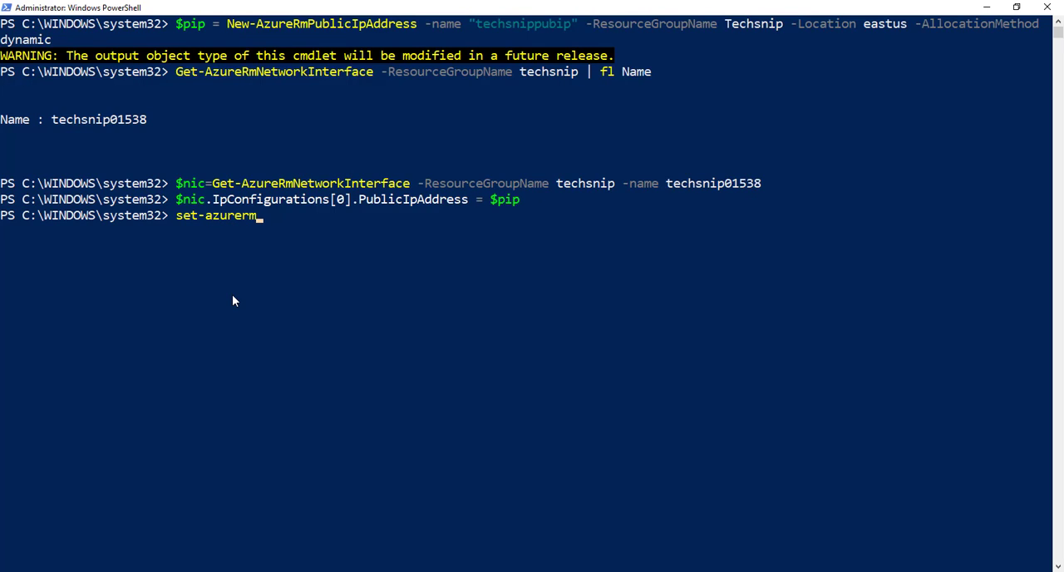
type("netw")
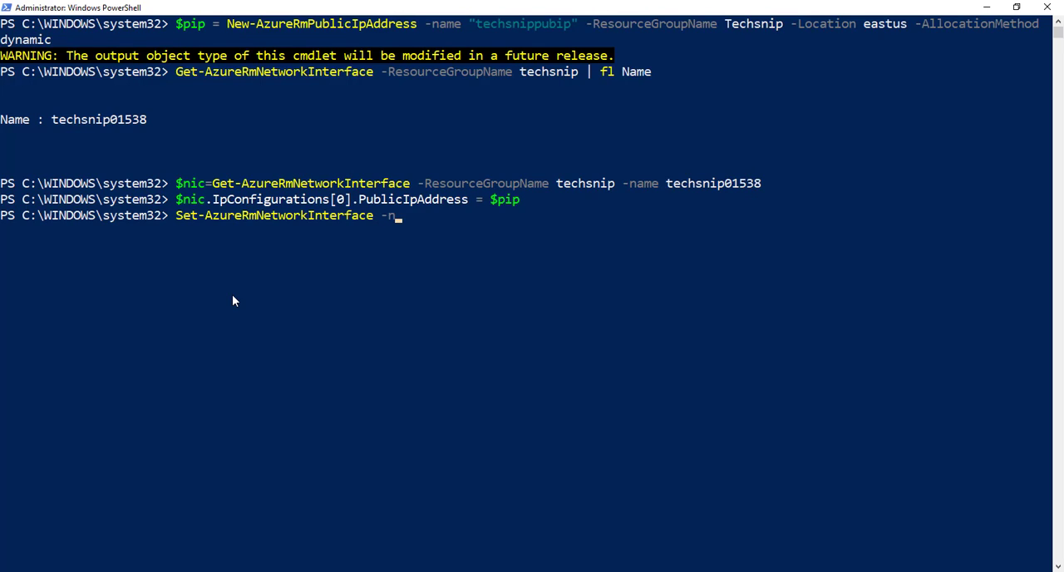
type("etworkInterface")
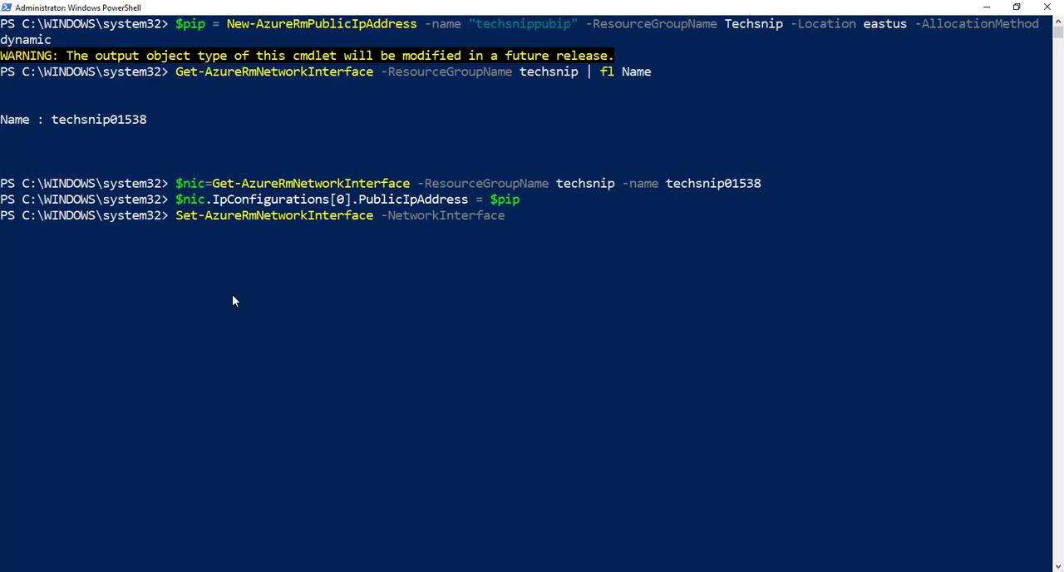
type("$nic")
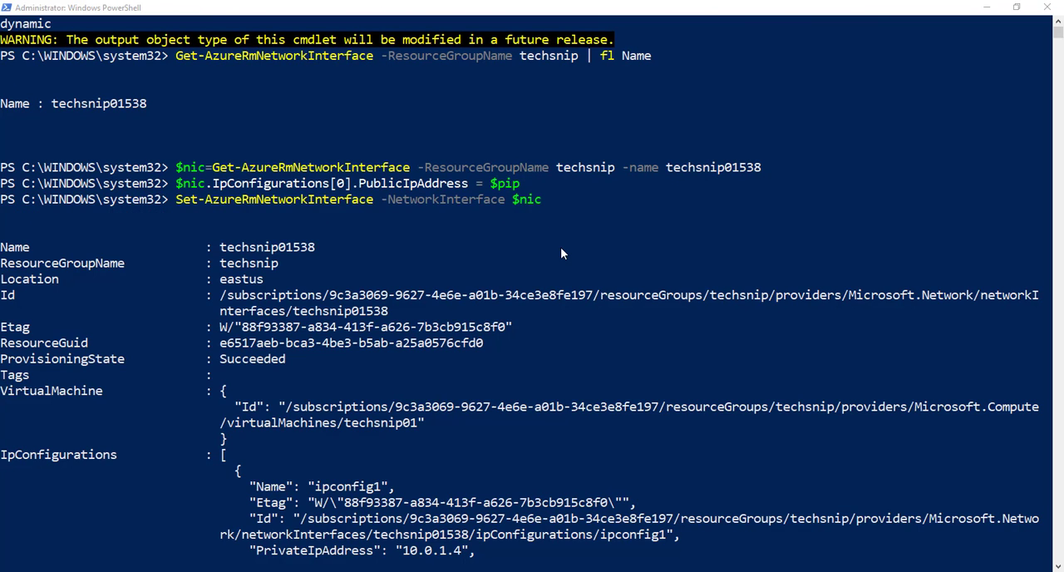
scroll("down", 3)
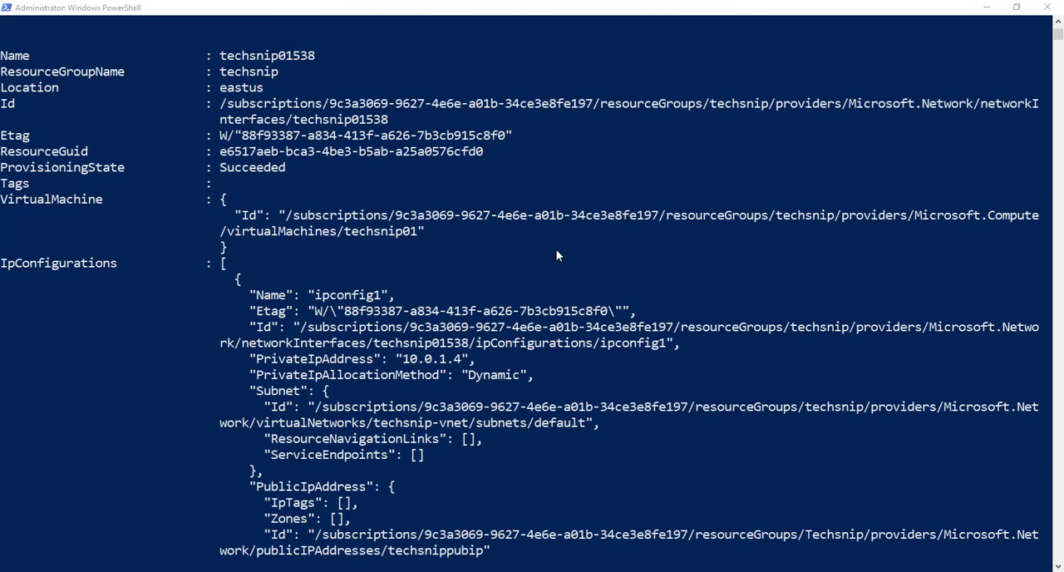
scroll("down", 3)
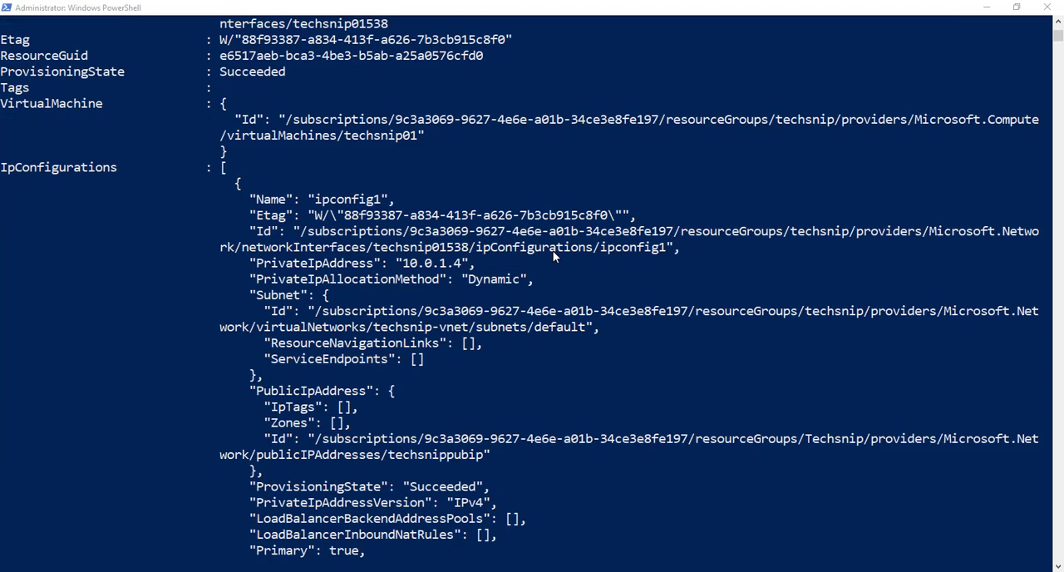
scroll("down", 3)
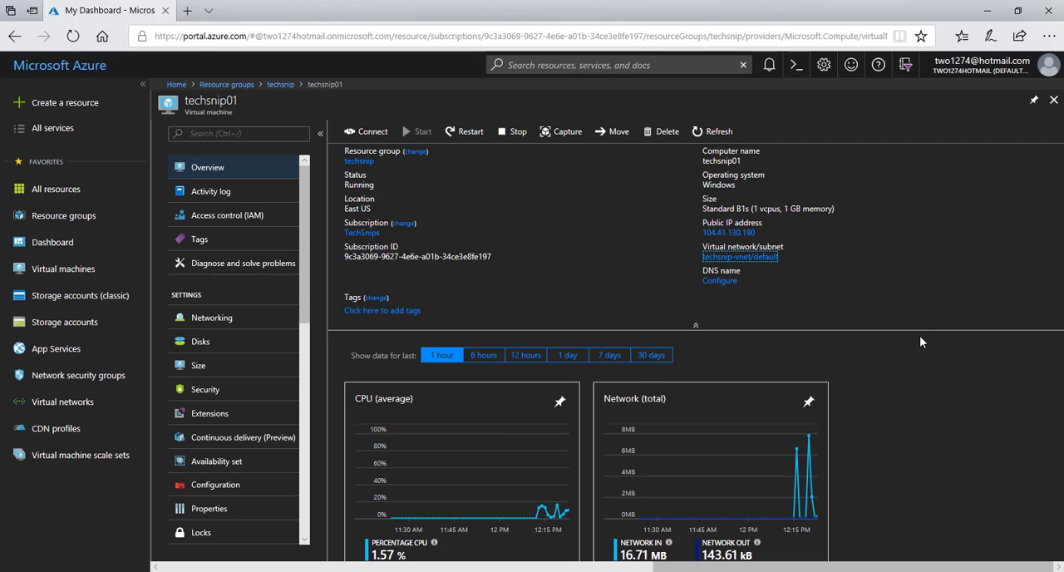
mouse_move(801, 274)
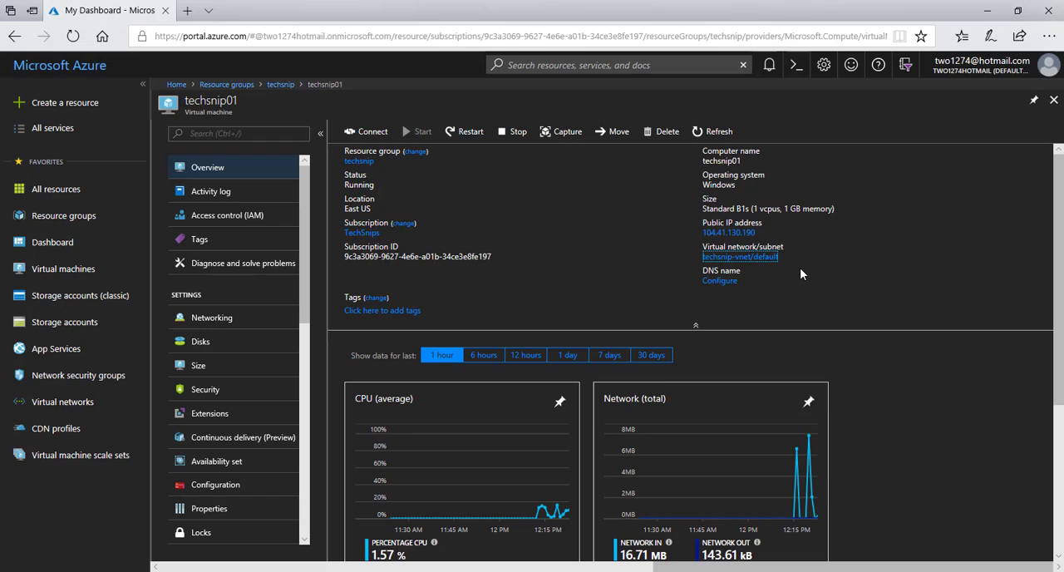